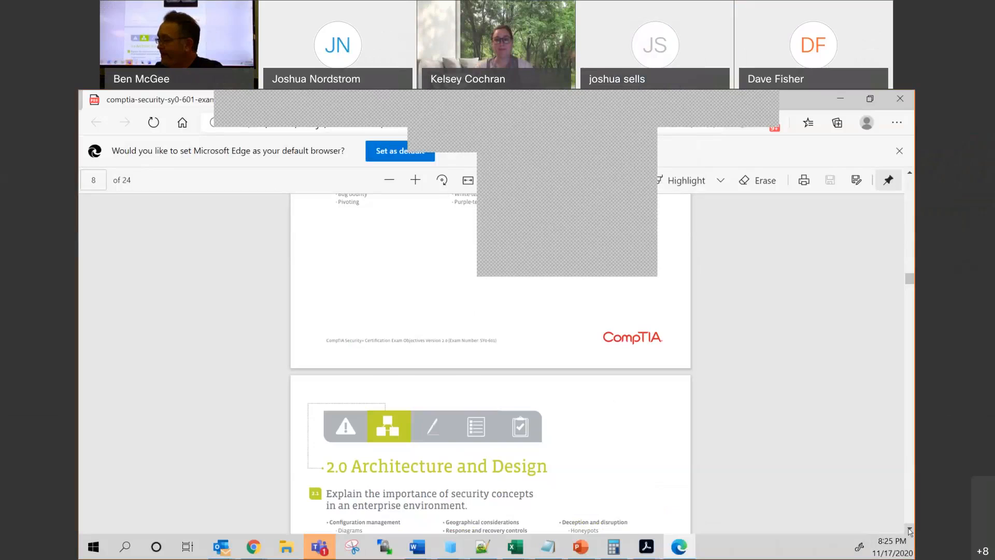
Scroll down to section 2.0 Architecture and Design, showing objectives 2.1 and 2.2
{"action": "scroll", "scroll_direction": "down", "scroll_amount": 3}
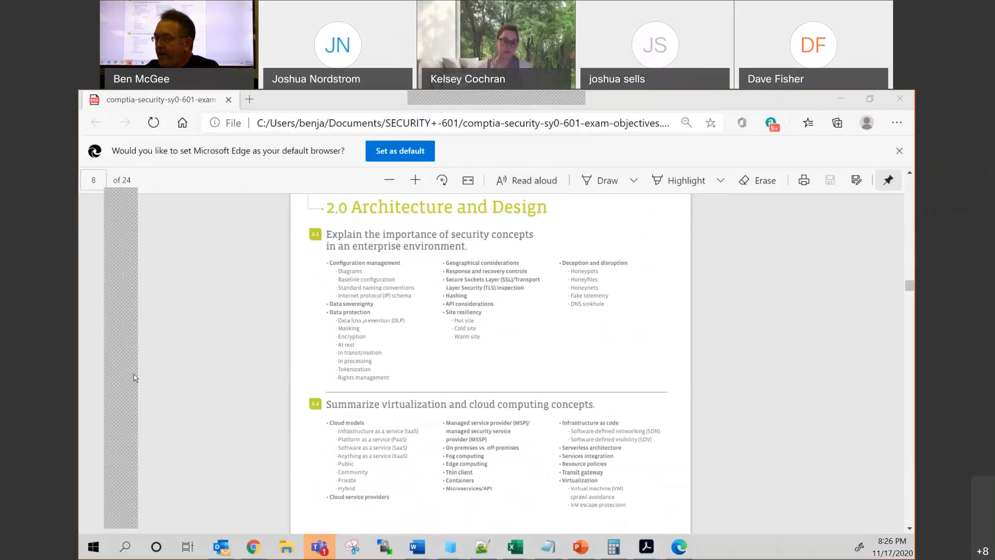
{"action": "mouse_move", "coordinate": [131, 370]}
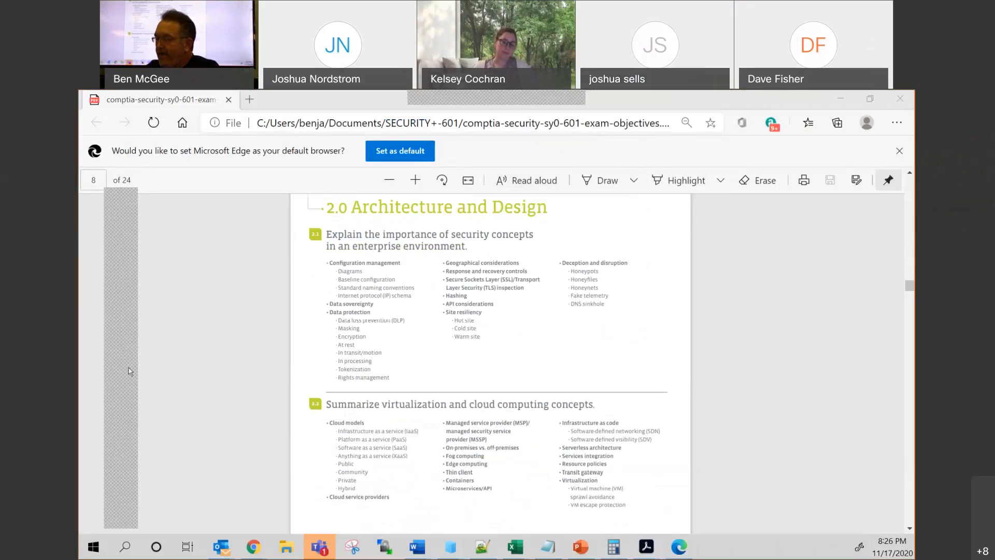
{"action": "mouse_move", "coordinate": [133, 375]}
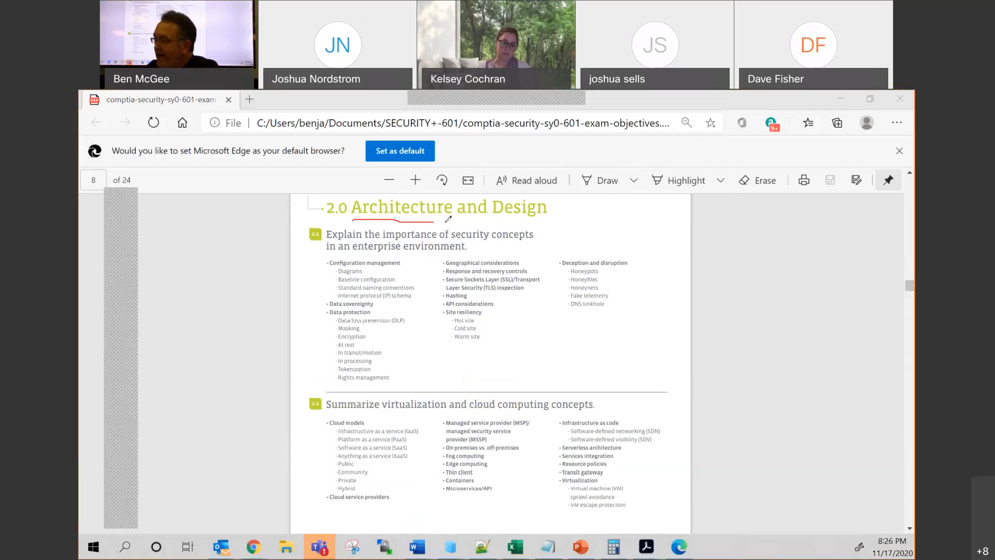
Underline the Architecture and Design heading and add a red mark to the cloud topics
{"action": "left_click_drag", "start_coordinate": [435, 221], "coordinate": [545, 218]}
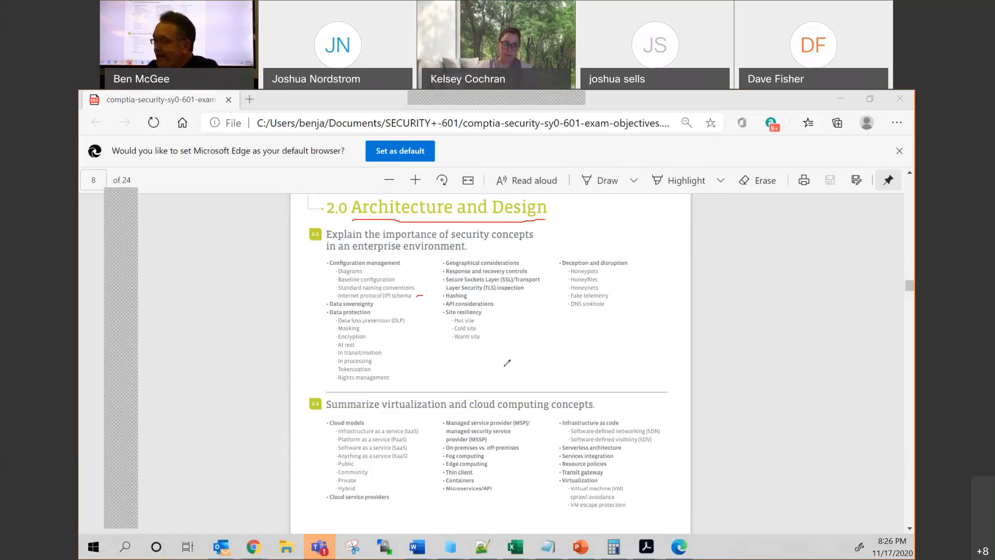
{"action": "mouse_move", "coordinate": [429, 328]}
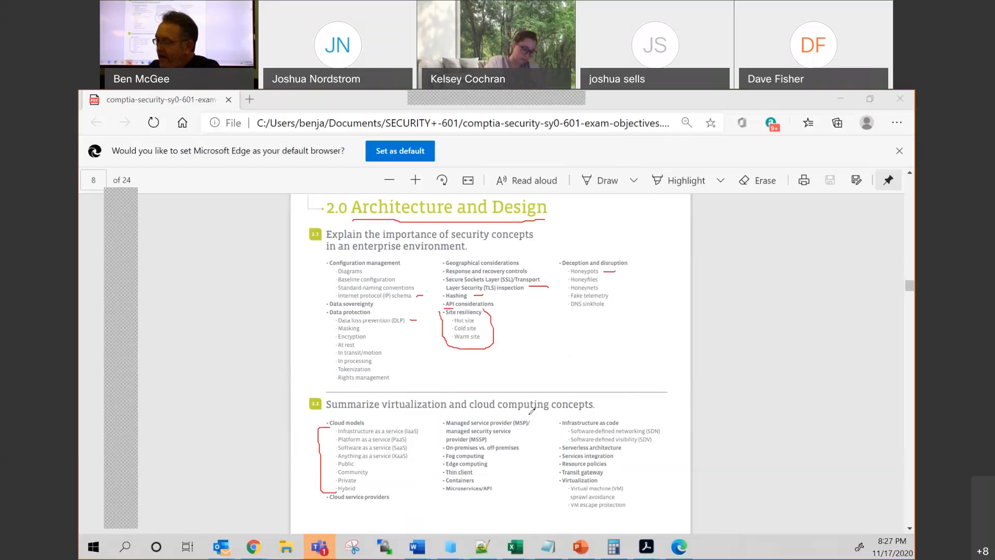
{"action": "left_click_drag", "start_coordinate": [530, 409], "coordinate": [529, 438]}
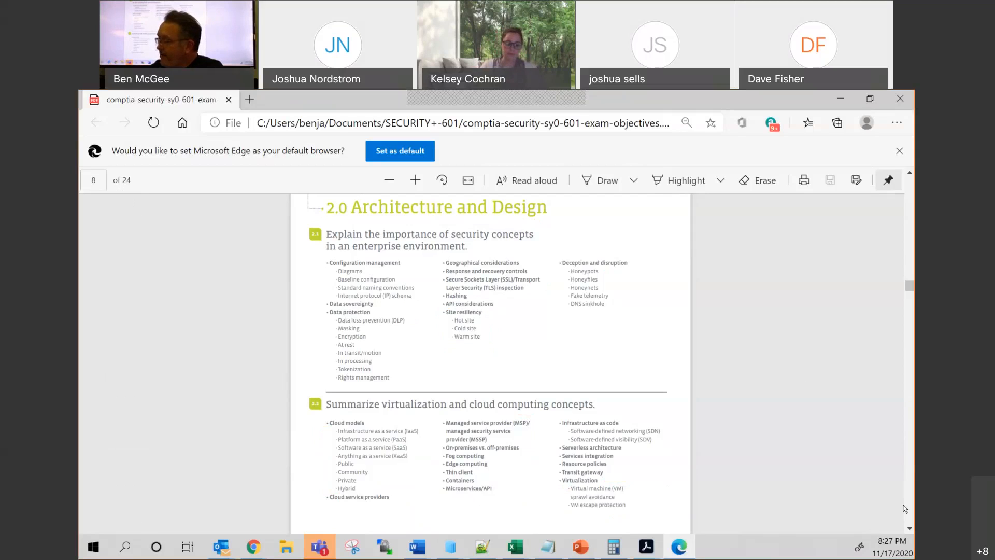
Scroll to objective 2.3 and red-mark its heading, Environment list, development topics and secure coding
{"action": "scroll", "scroll_direction": "down", "scroll_amount": 3}
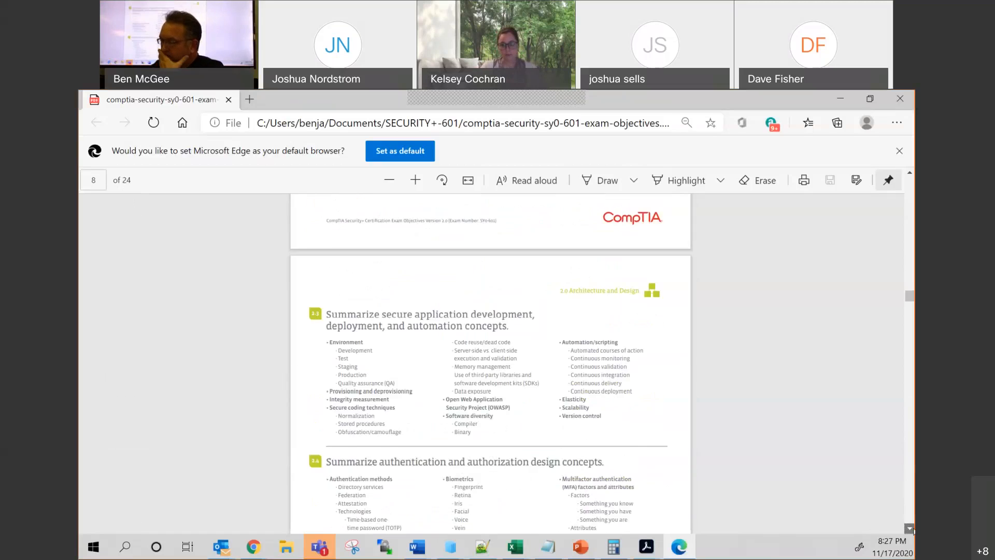
{"action": "scroll", "scroll_direction": "down", "scroll_amount": 3}
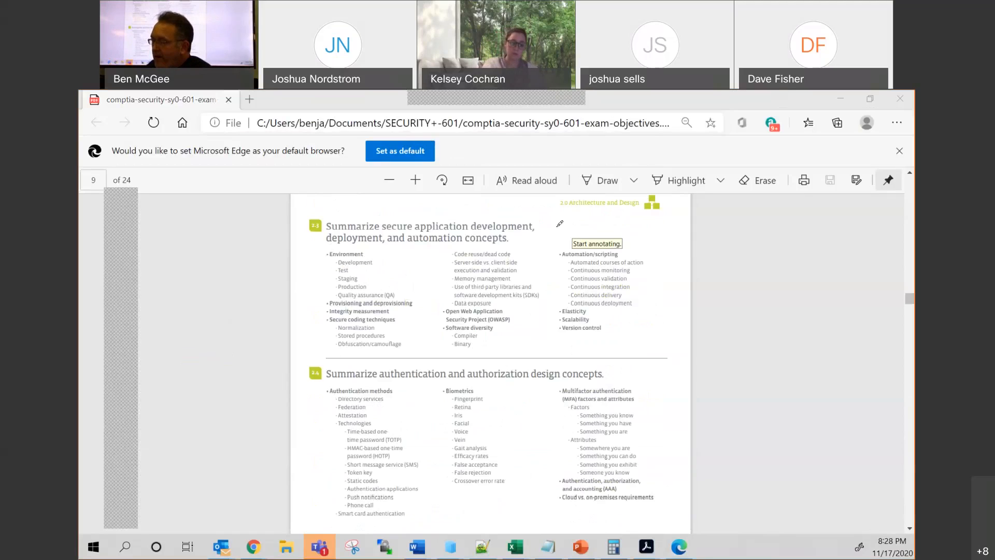
{"action": "left_click", "coordinate": [545, 226]}
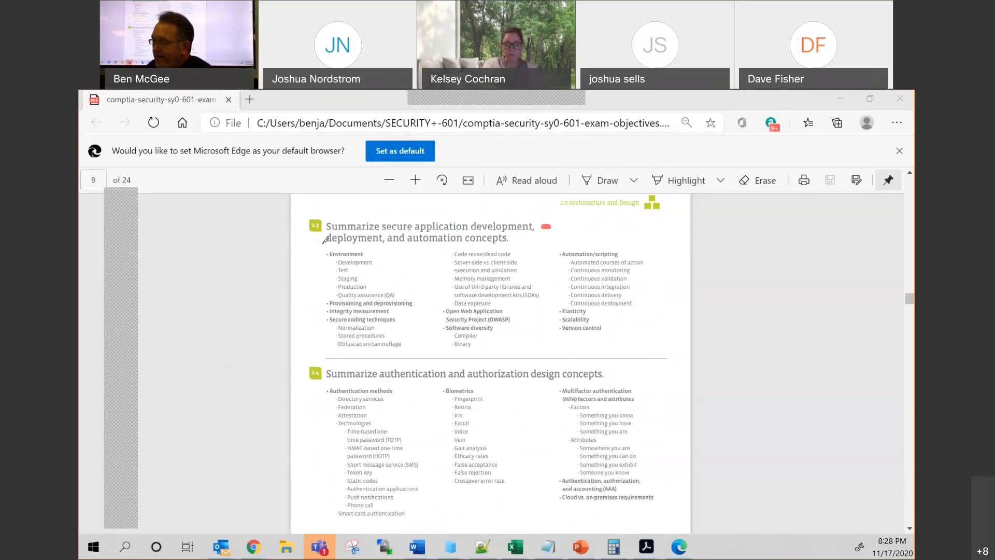
{"action": "left_click_drag", "start_coordinate": [320, 244], "coordinate": [311, 299]}
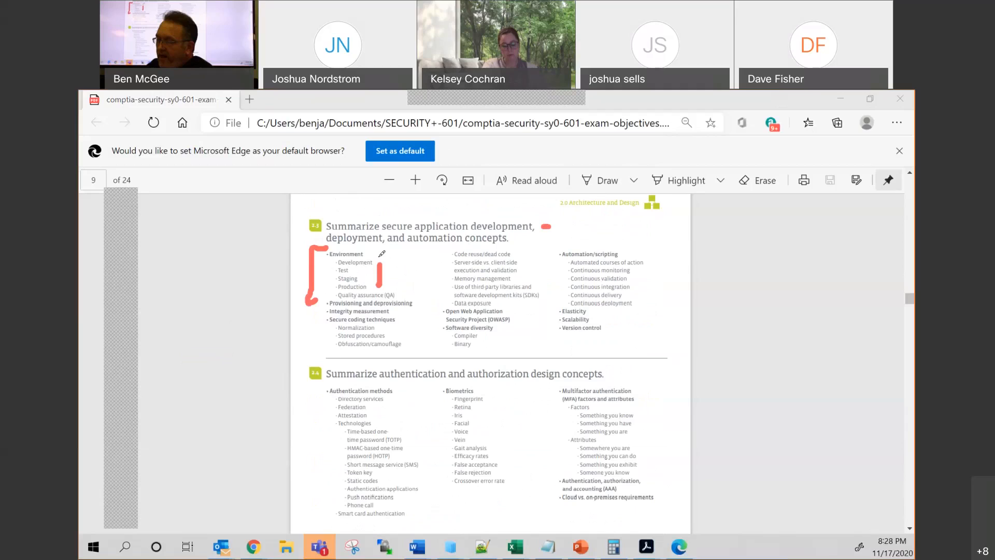
{"action": "mouse_move", "coordinate": [378, 260]}
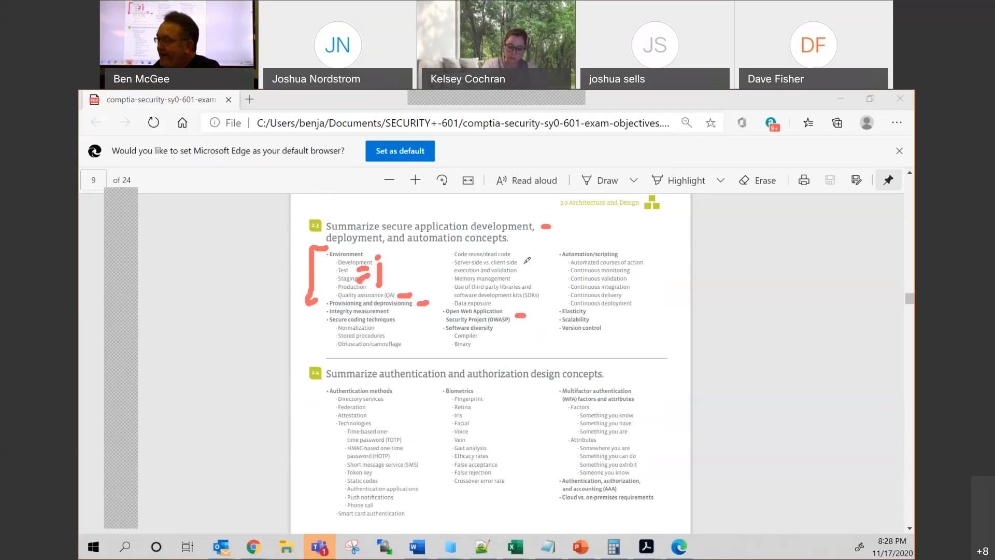
{"action": "left_click_drag", "start_coordinate": [529, 260], "coordinate": [521, 314]}
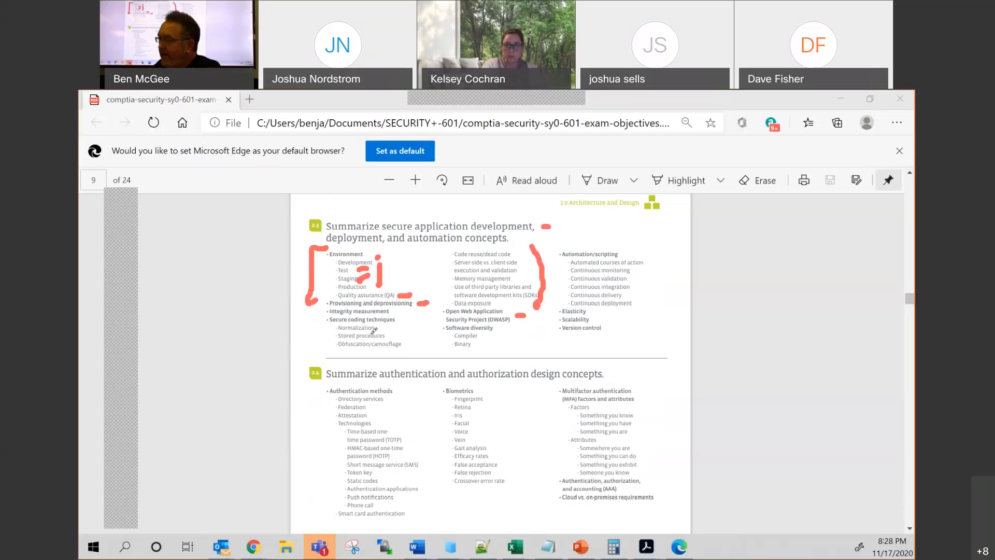
{"action": "left_click_drag", "start_coordinate": [397, 323], "coordinate": [387, 346]}
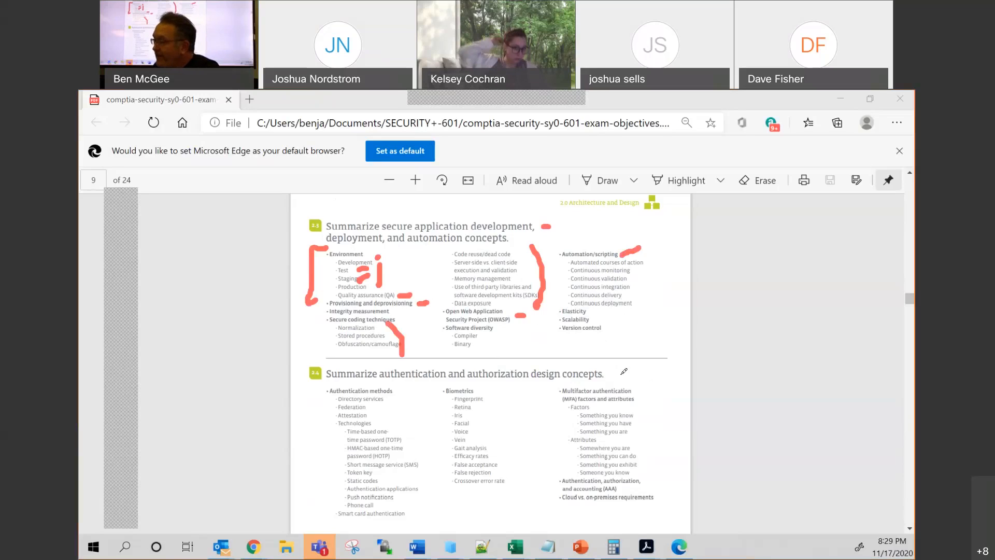
{"action": "mouse_move", "coordinate": [595, 319]}
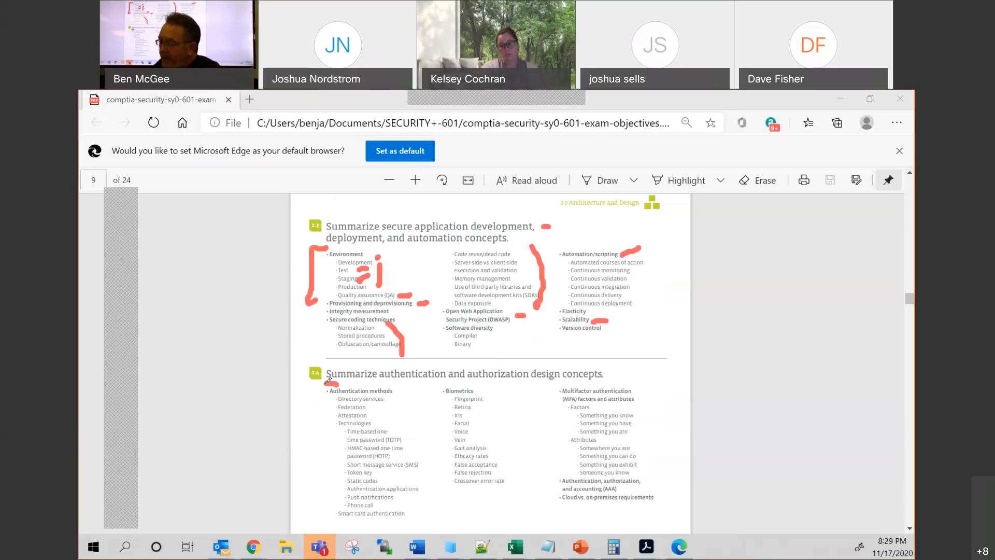
Bracket the authentication methods and multifactor authentication factors lists in red
{"action": "left_click_drag", "start_coordinate": [327, 381], "coordinate": [349, 514]}
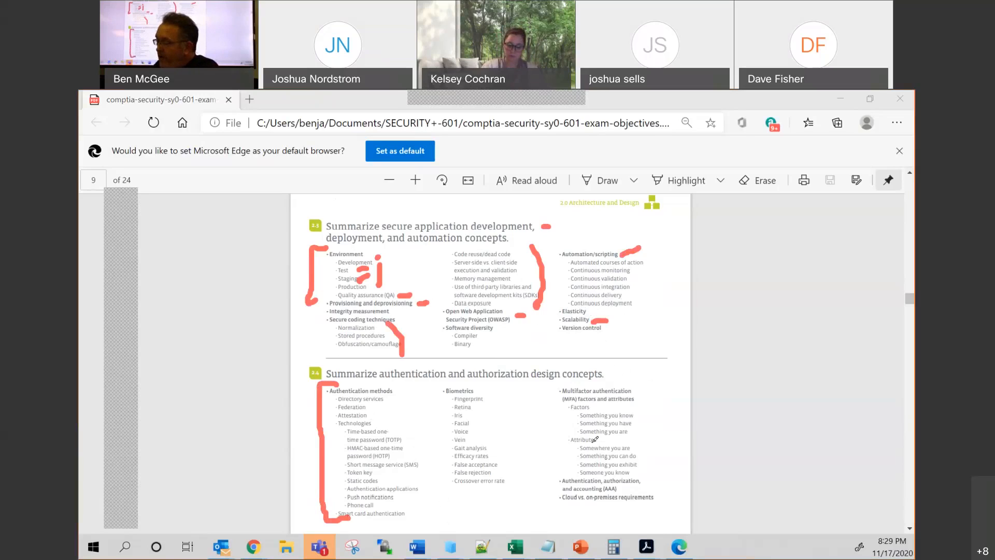
{"action": "left_click_drag", "start_coordinate": [565, 387], "coordinate": [543, 450]}
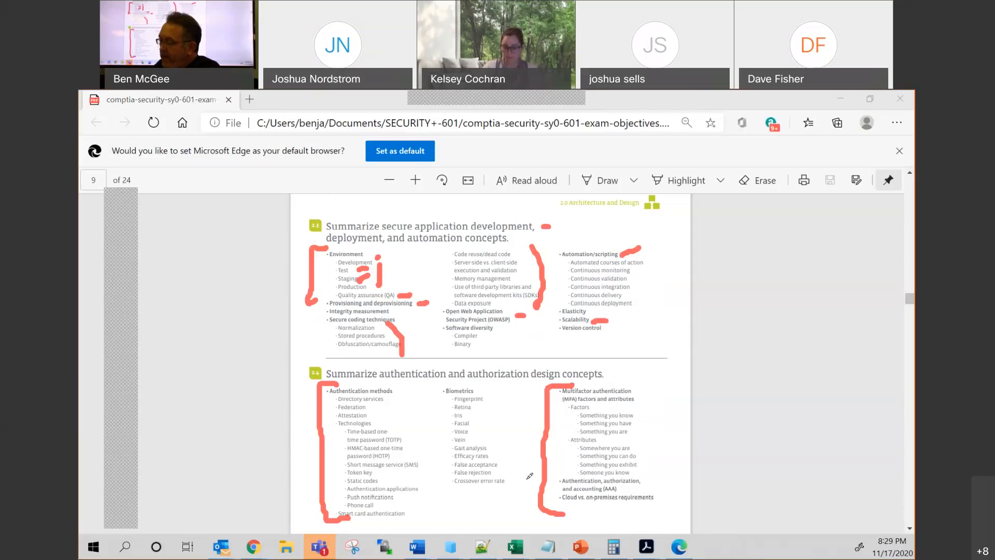
{"action": "left_click_drag", "start_coordinate": [498, 422], "coordinate": [530, 476]}
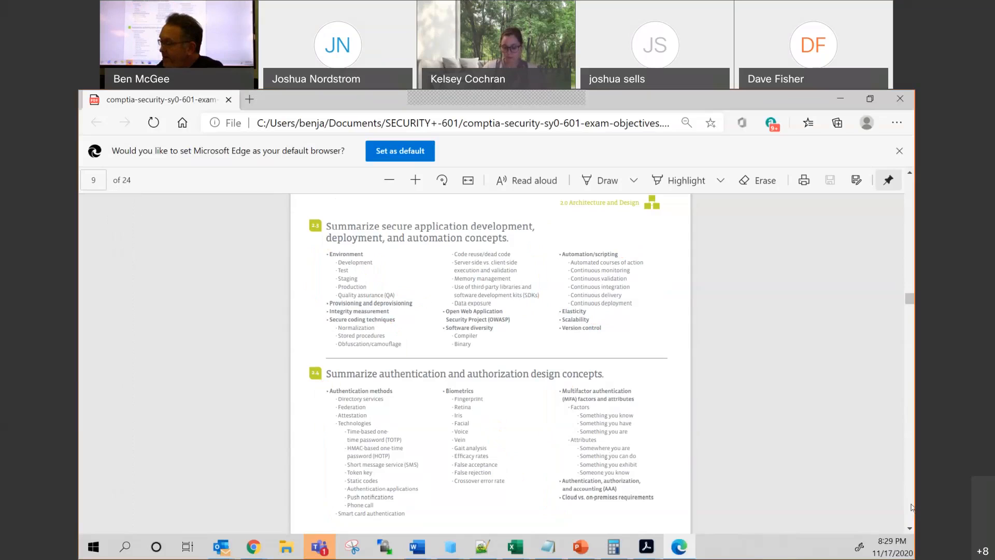
Scroll to page 10 and bracket the Full to Differential backup types in red
{"action": "scroll", "scroll_direction": "down", "scroll_amount": 3}
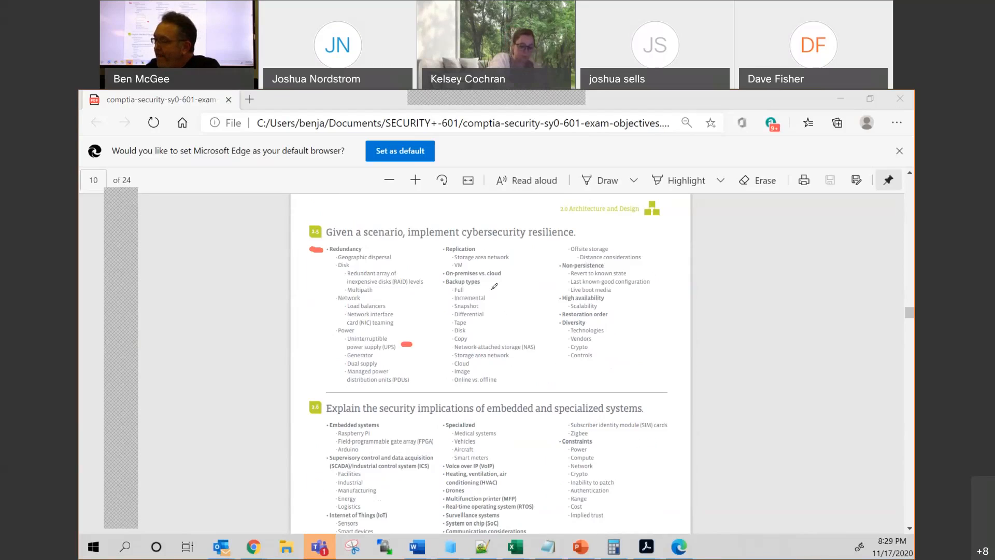
{"action": "left_click_drag", "start_coordinate": [498, 285], "coordinate": [501, 320]}
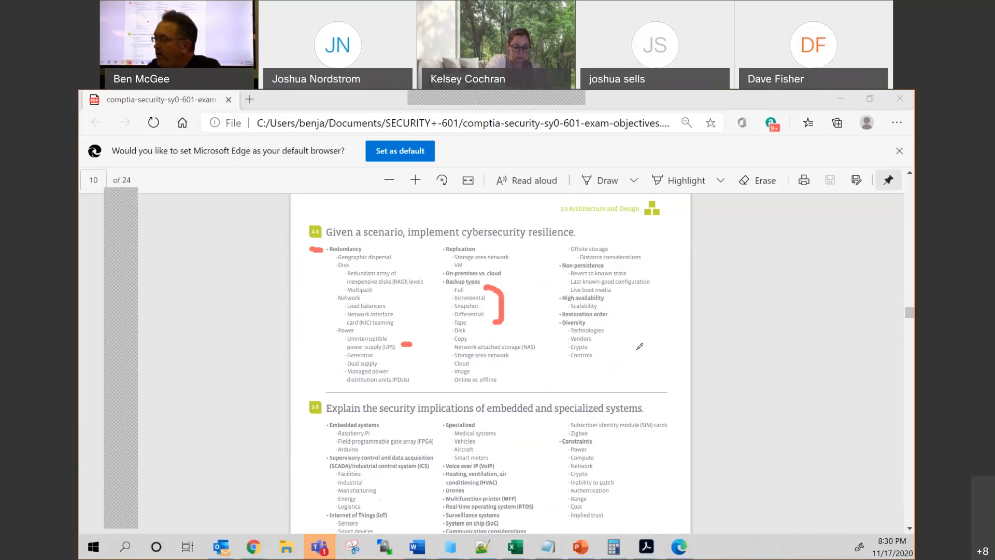
{"action": "mouse_move", "coordinate": [641, 300]}
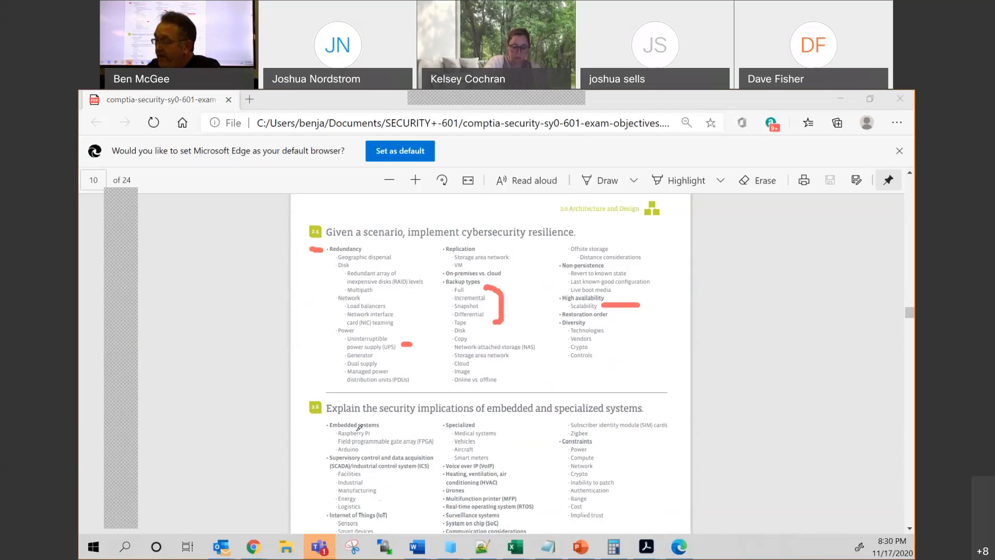
Bracket the embedded systems examples, then scroll through section 2.6 and select 'Drones'
{"action": "left_click_drag", "start_coordinate": [330, 422], "coordinate": [314, 445]}
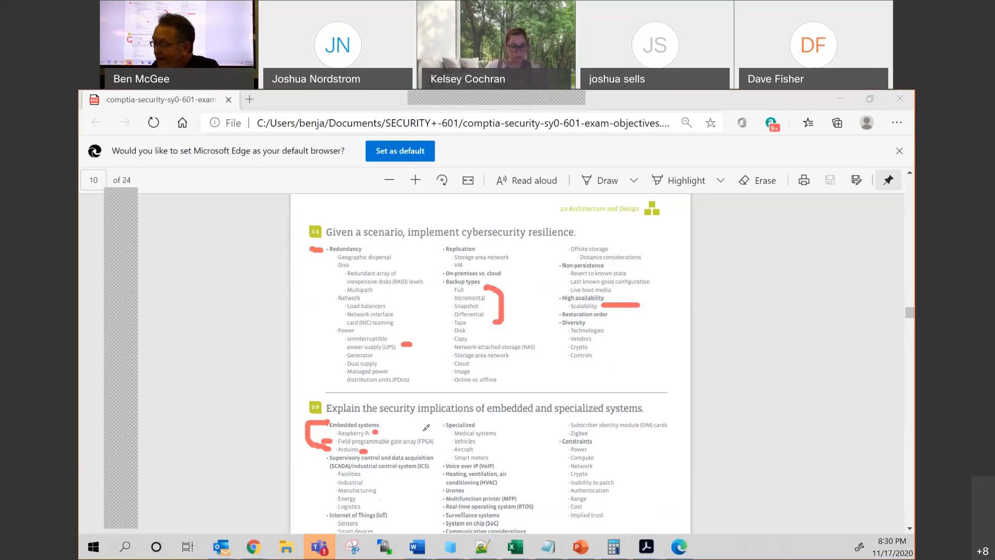
{"action": "left_click_drag", "start_coordinate": [327, 456], "coordinate": [317, 462]}
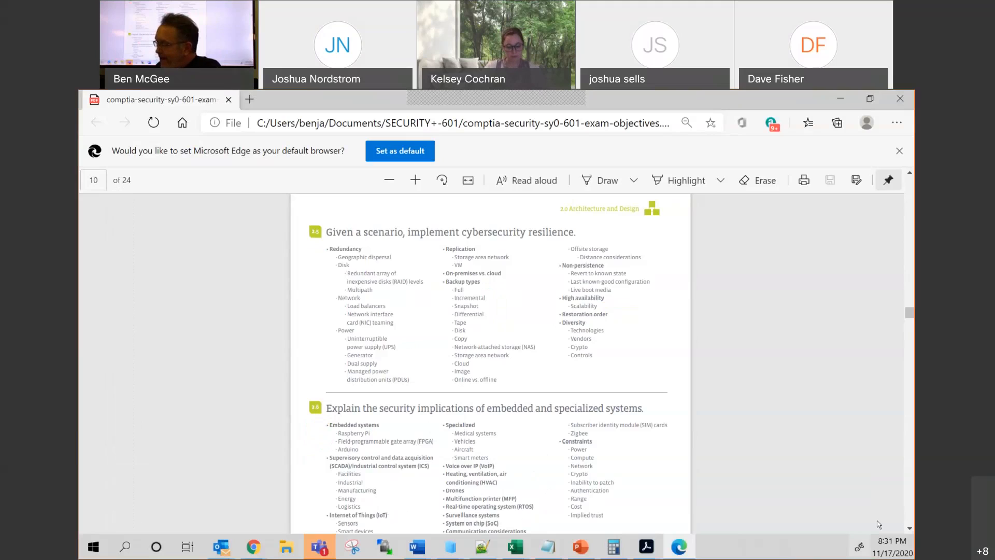
{"action": "scroll", "scroll_direction": "down", "scroll_amount": 3}
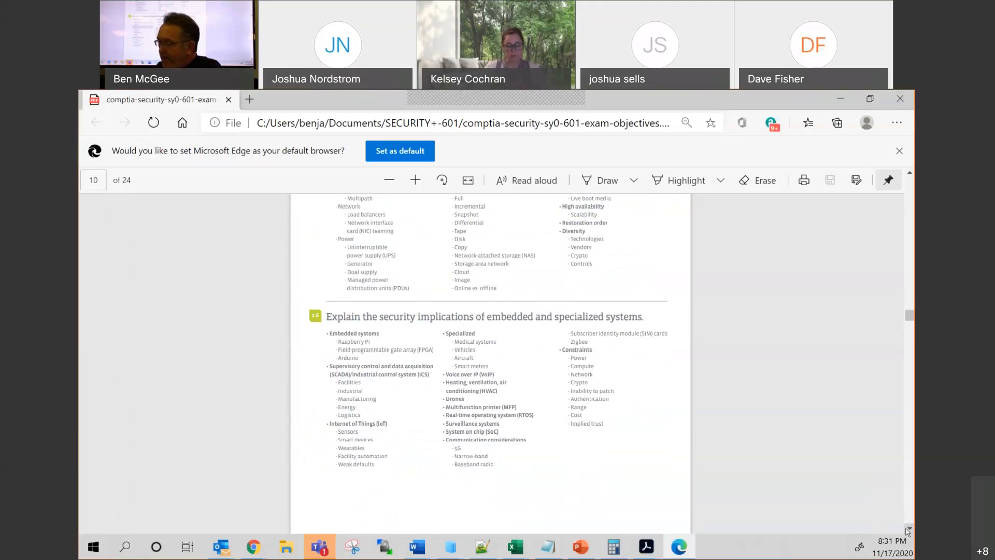
{"action": "scroll", "scroll_direction": "down", "scroll_amount": 3}
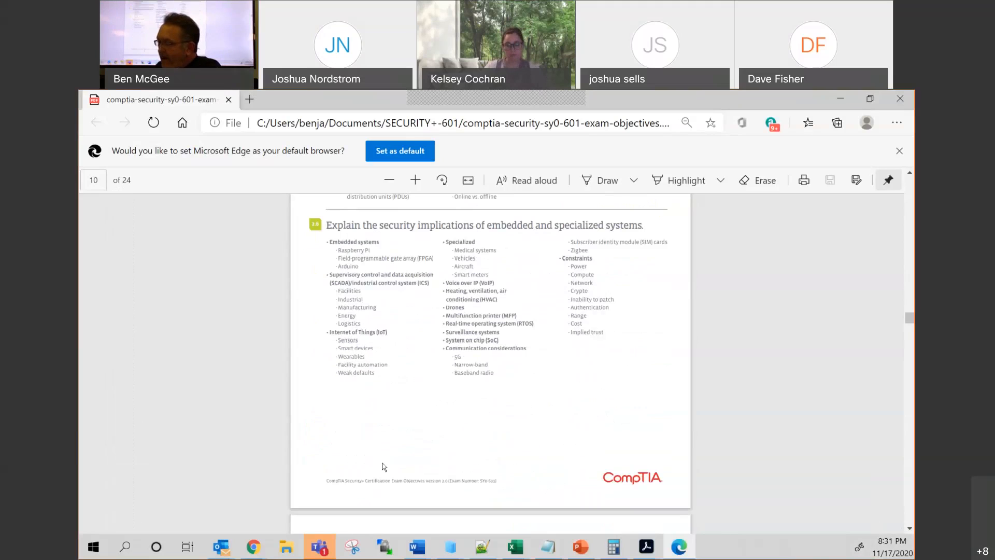
{"action": "mouse_move", "coordinate": [605, 373]}
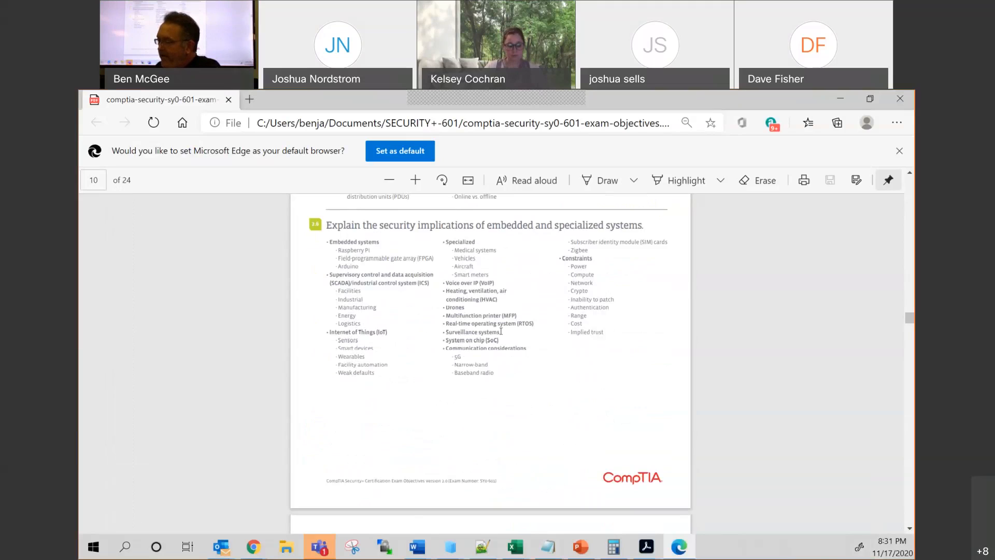
{"action": "double_click", "coordinate": [472, 331]}
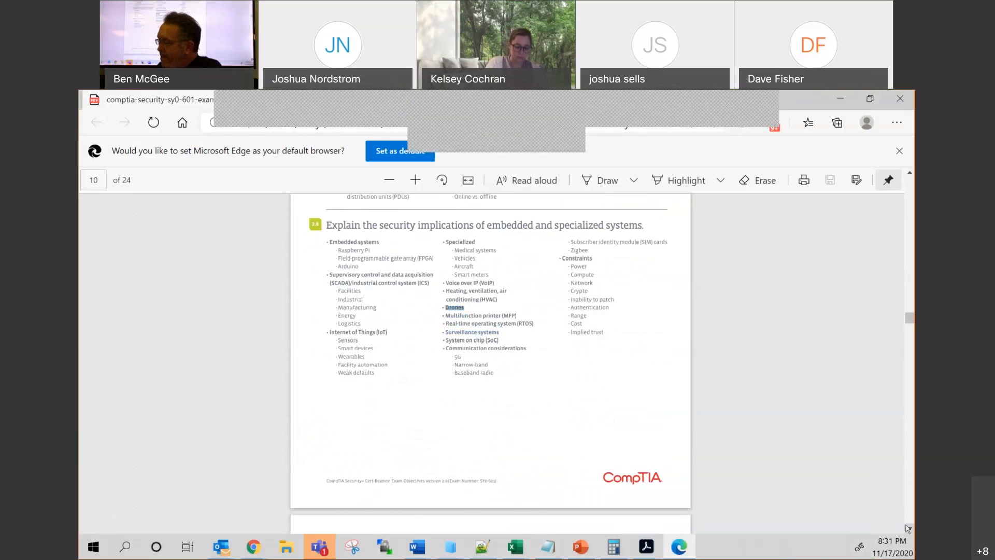
{"action": "scroll", "scroll_direction": "down", "scroll_amount": 3}
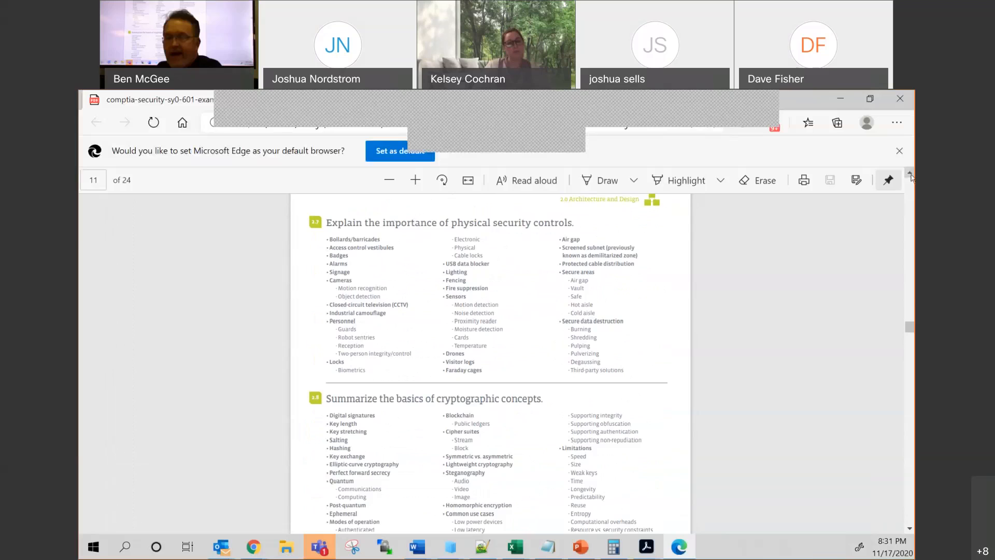
{"action": "mouse_move", "coordinate": [703, 105]}
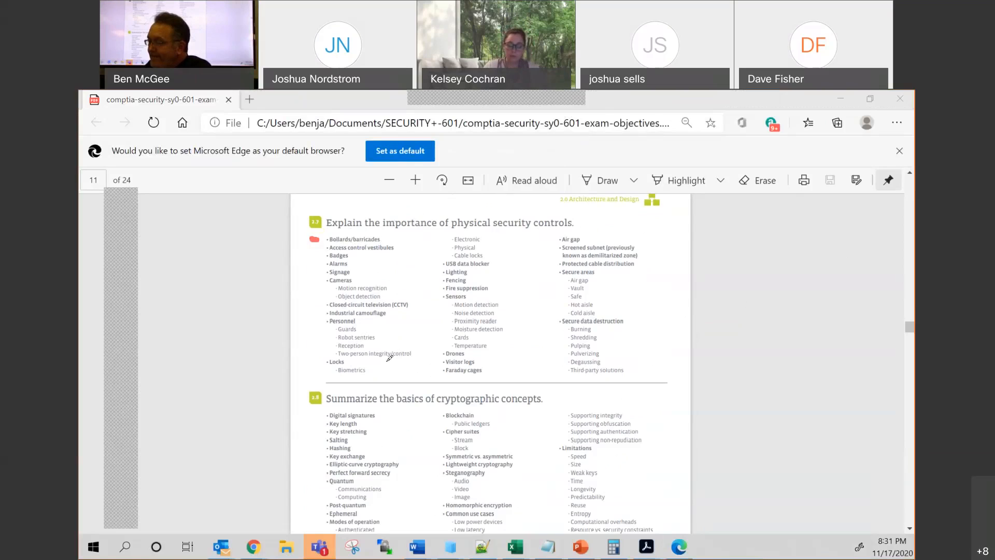
Underline a physical security topic and bracket the Secure areas sub-items in red
{"action": "left_click_drag", "start_coordinate": [356, 329], "coordinate": [381, 329]}
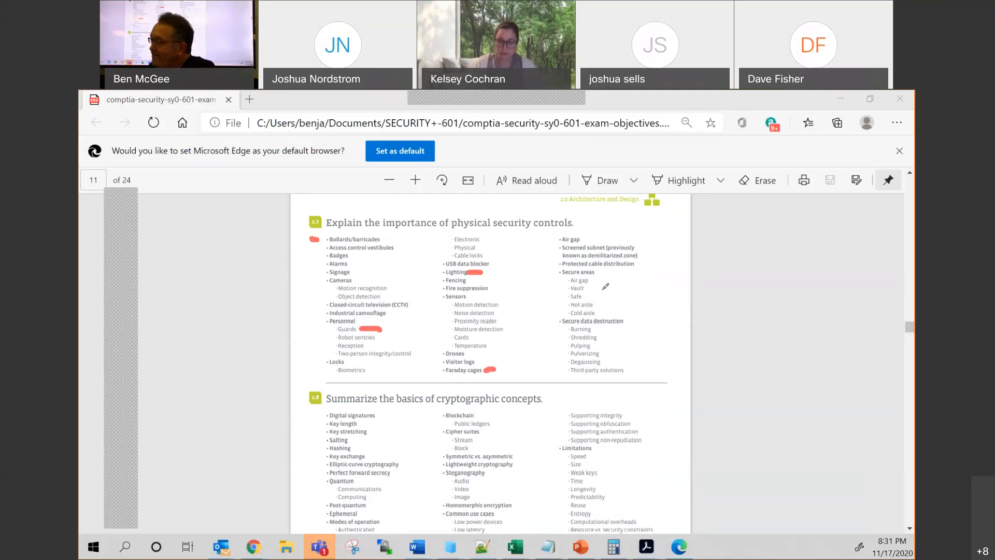
{"action": "left_click_drag", "start_coordinate": [613, 266], "coordinate": [614, 302]}
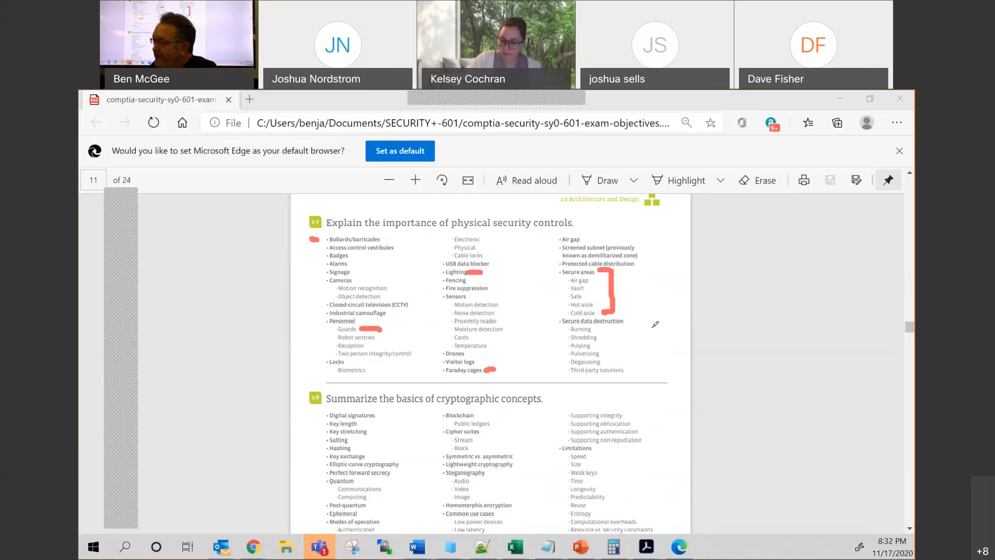
{"action": "mouse_move", "coordinate": [633, 354]}
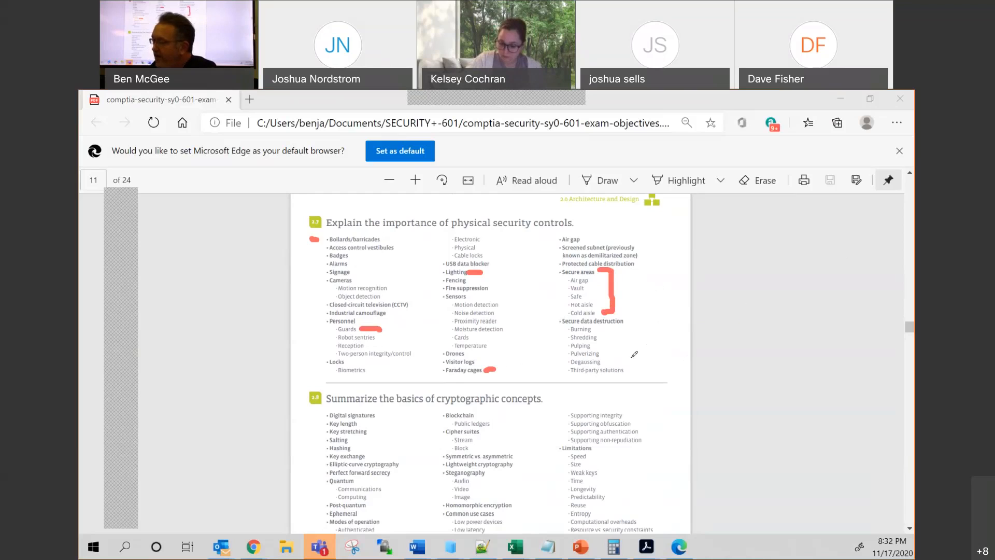
{"action": "left_click_drag", "start_coordinate": [634, 329], "coordinate": [644, 370]}
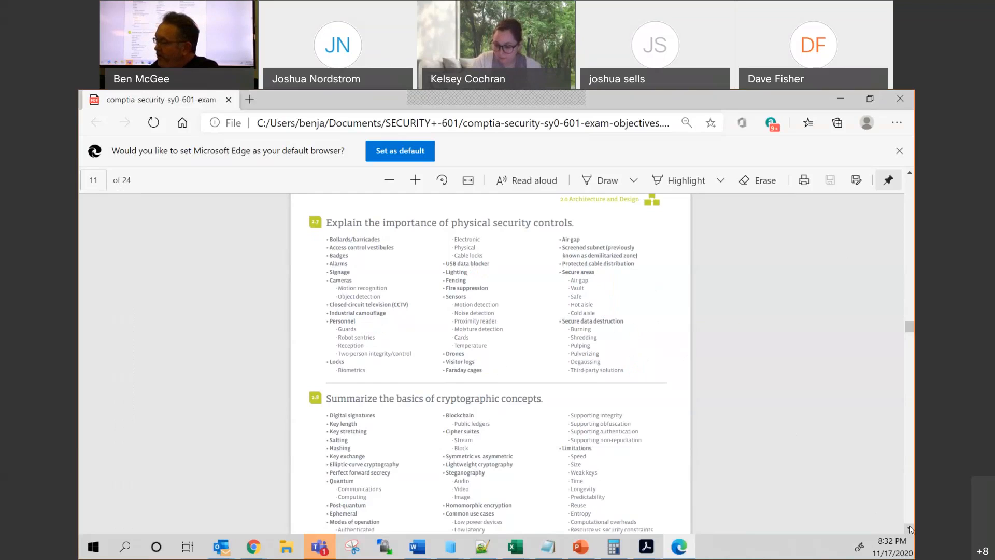
Scroll to section 2.8 and mark Digital signatures in red
{"action": "scroll", "scroll_direction": "down", "scroll_amount": 3}
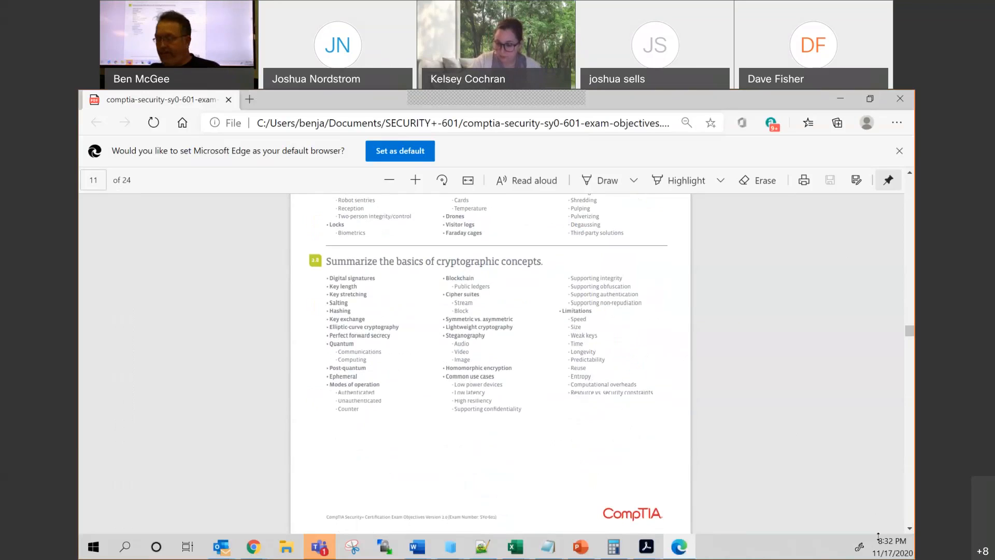
{"action": "scroll", "scroll_direction": "down", "scroll_amount": 3}
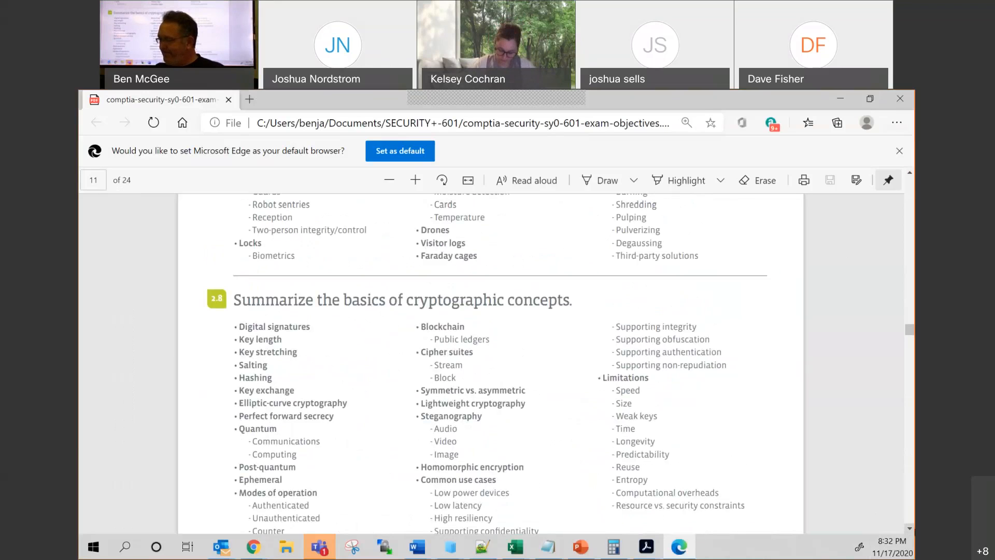
{"action": "scroll", "scroll_direction": "down", "scroll_amount": 3}
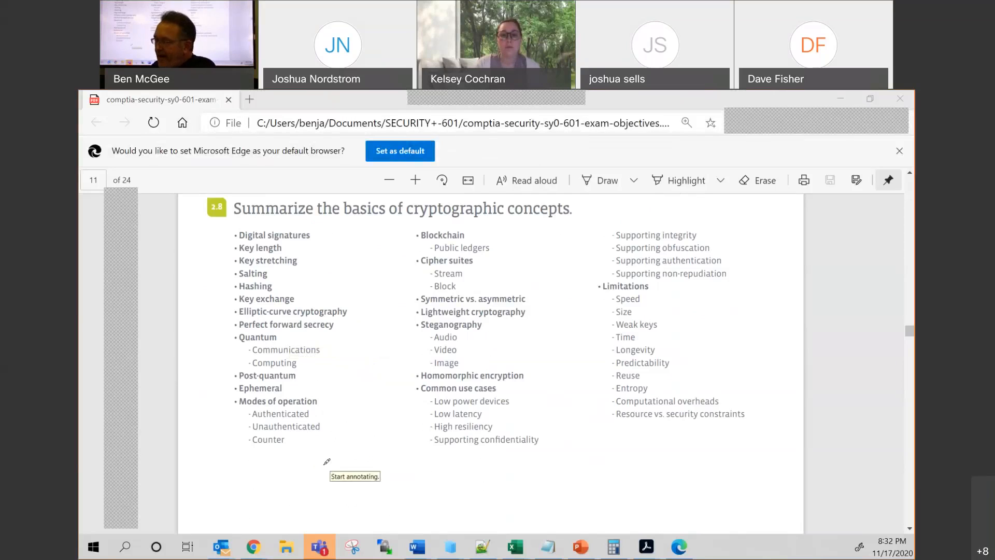
{"action": "mouse_move", "coordinate": [186, 329]}
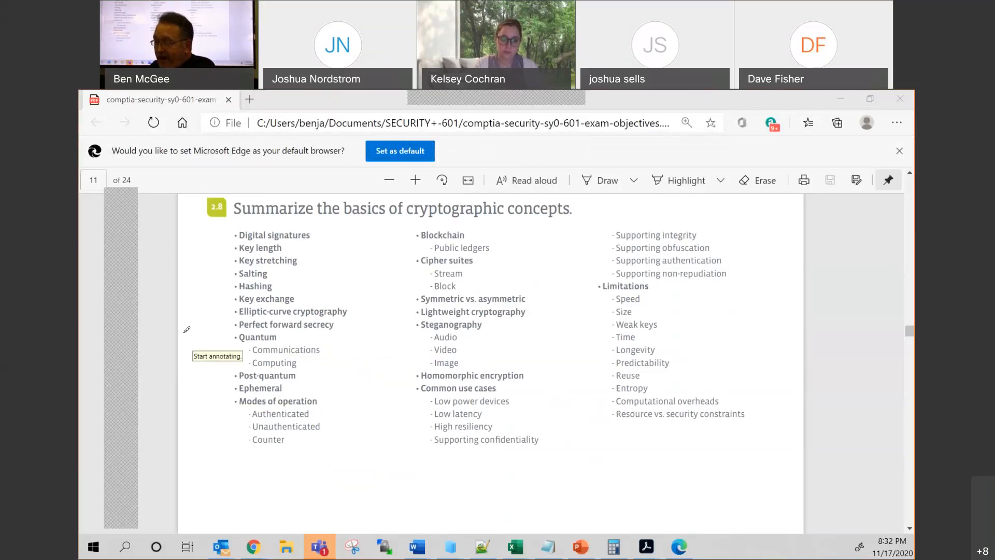
{"action": "mouse_move", "coordinate": [350, 455]}
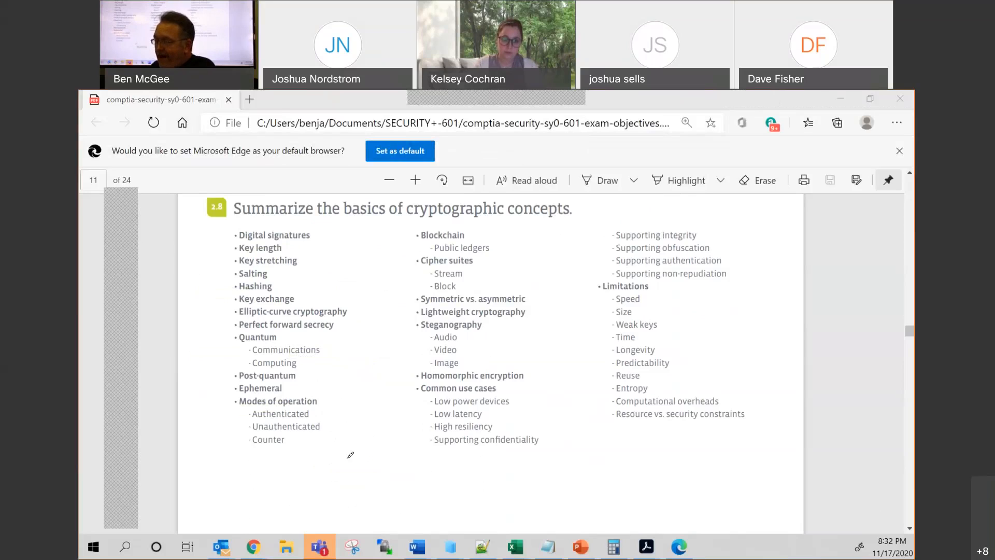
{"action": "mouse_move", "coordinate": [351, 455]}
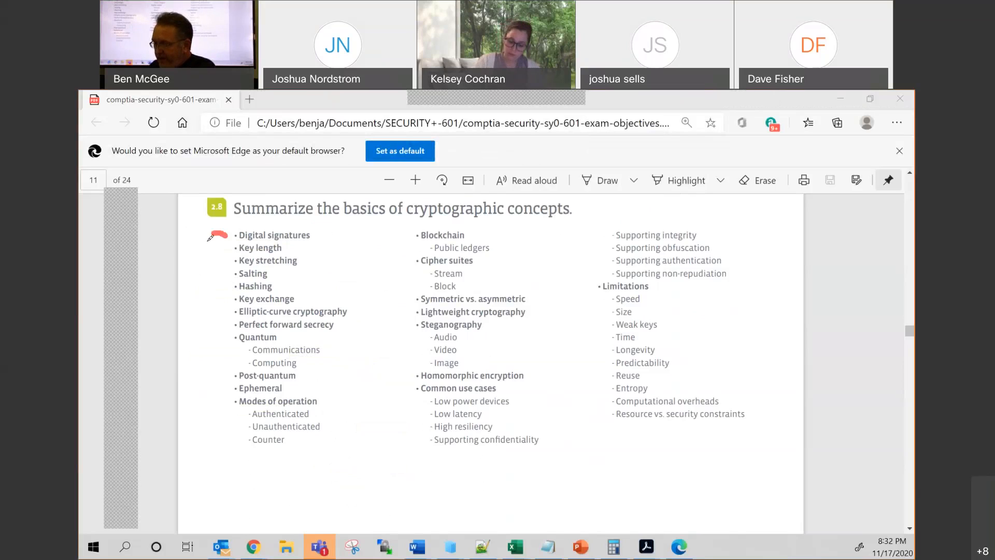
{"action": "left_click_drag", "start_coordinate": [218, 235], "coordinate": [219, 248]}
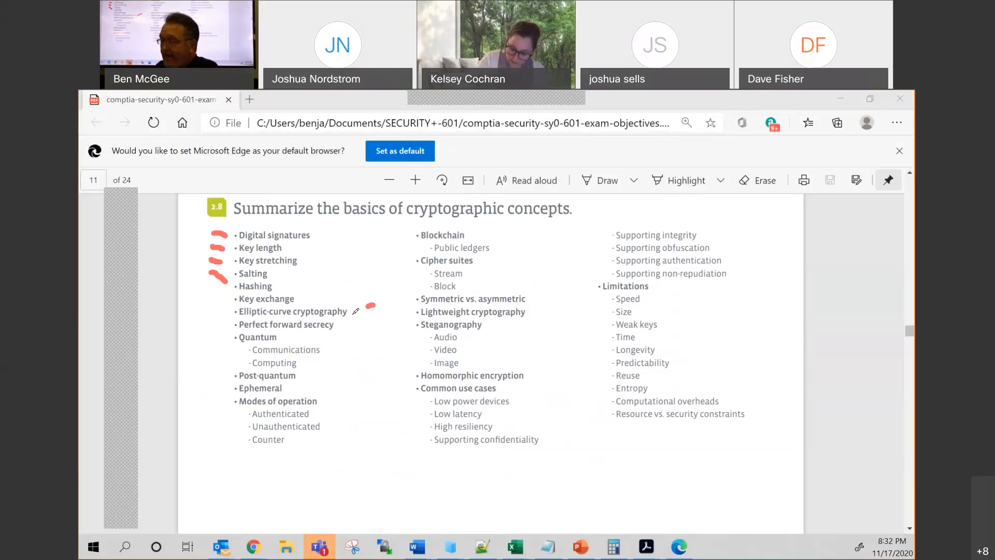
Underline Elliptic-curve cryptography and Symmetric vs. asymmetric, then advance to 3.0 Implementation
{"action": "left_click_drag", "start_coordinate": [368, 307], "coordinate": [346, 311]}
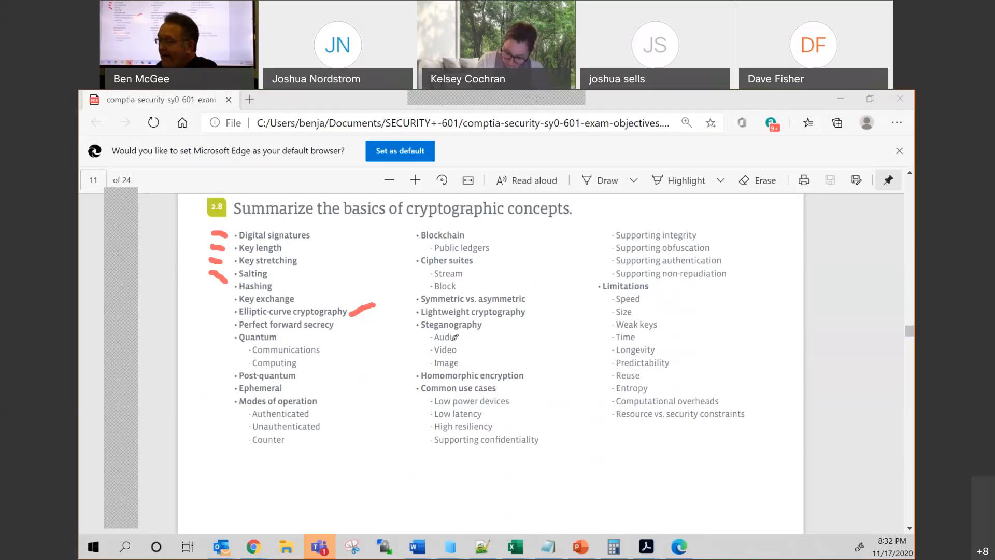
{"action": "left_click_drag", "start_coordinate": [491, 324], "coordinate": [517, 324]}
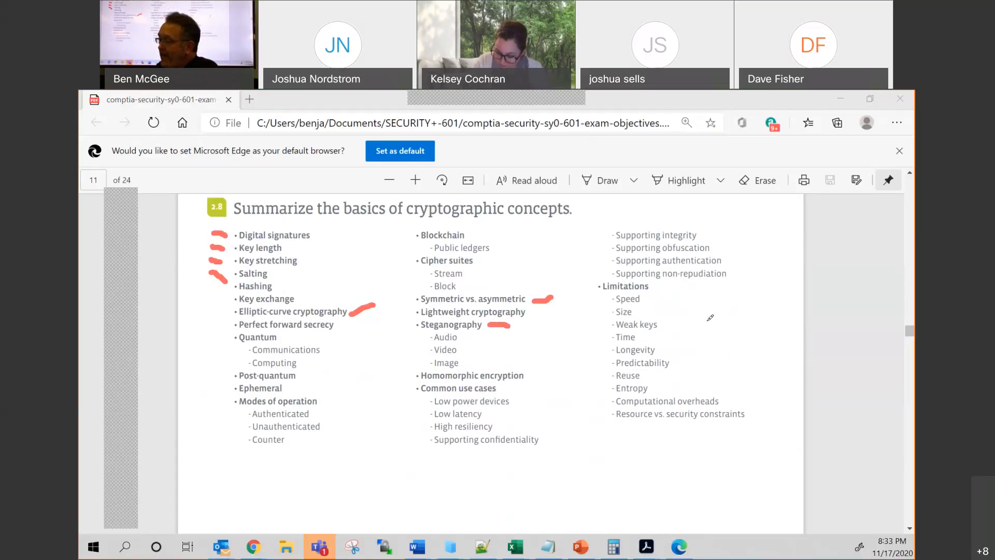
{"action": "left_click_drag", "start_coordinate": [663, 325], "coordinate": [707, 325]}
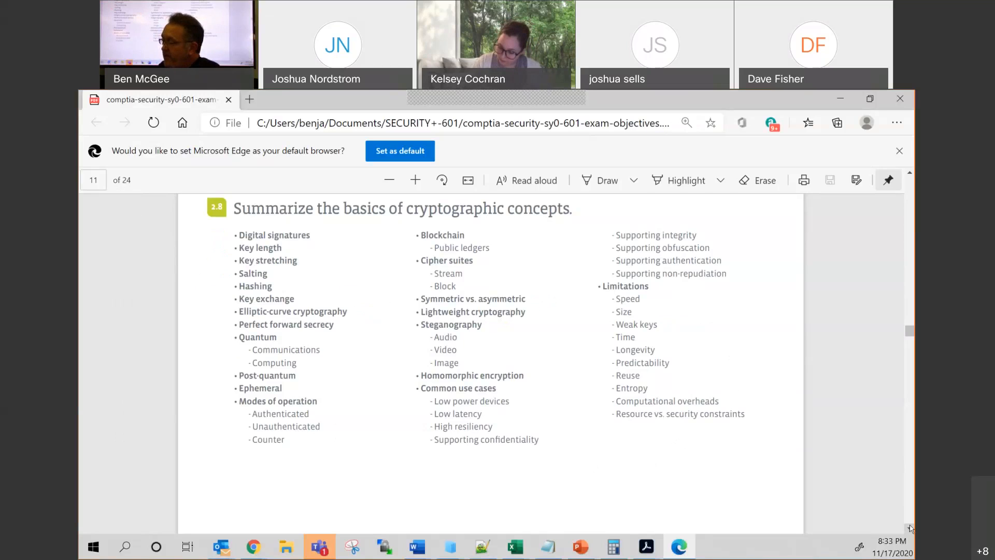
{"action": "left_click", "coordinate": [909, 528]}
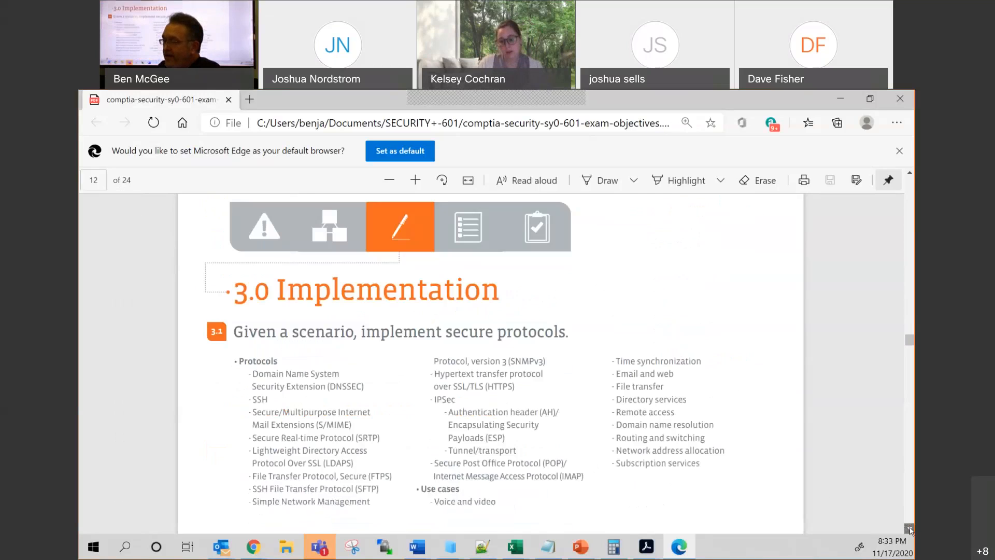
{"action": "scroll", "scroll_direction": "down", "scroll_amount": 3}
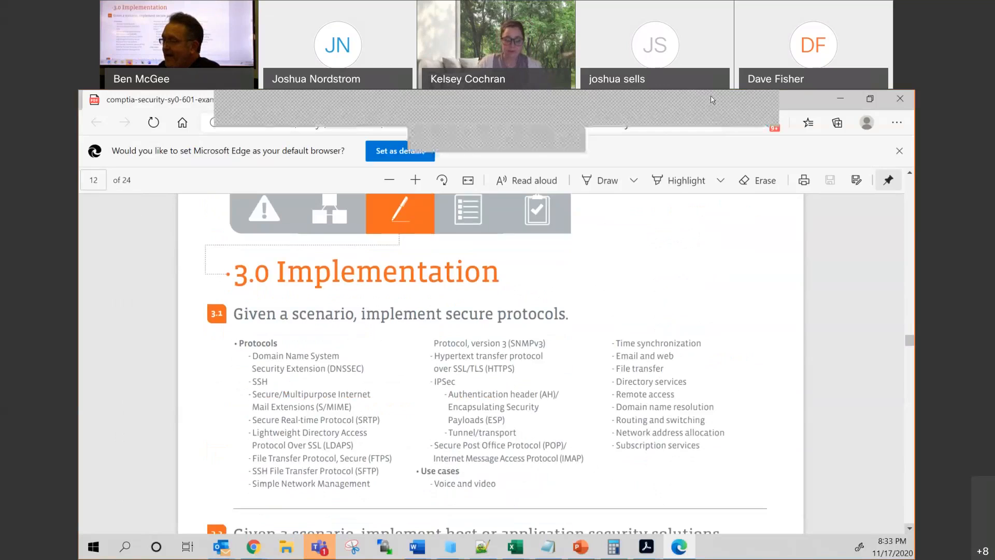
{"action": "mouse_move", "coordinate": [520, 210]}
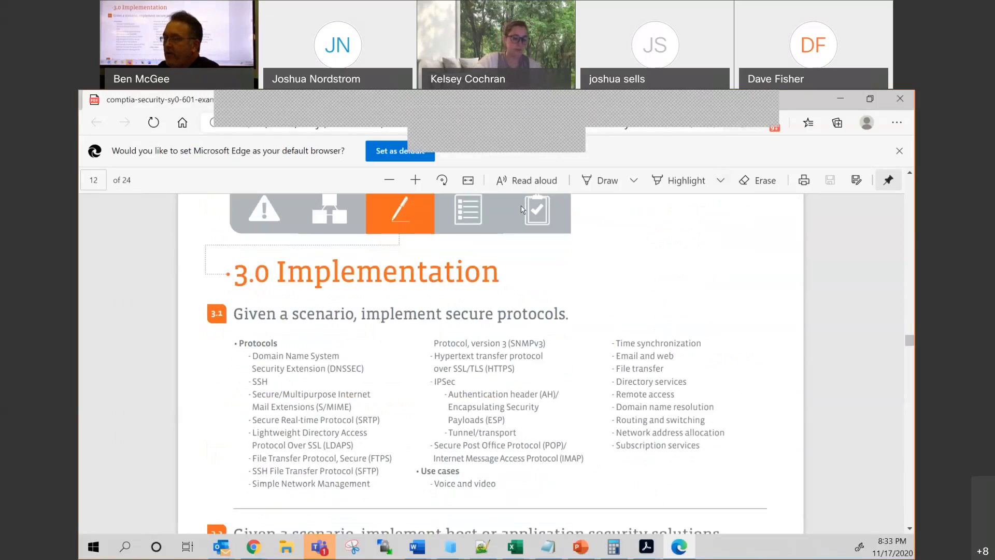